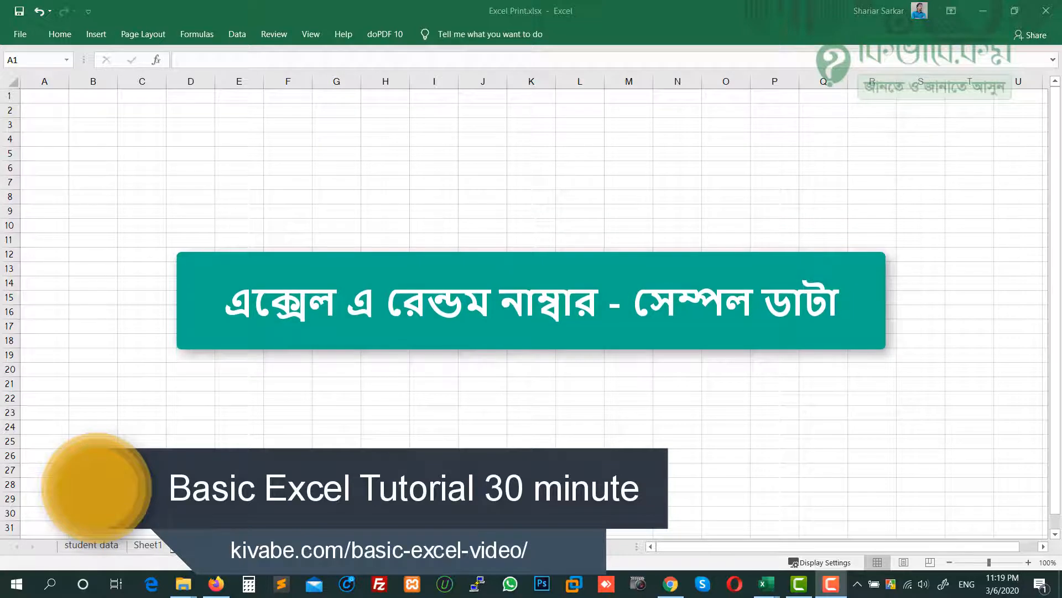
- Enter the 'Product Name' header in A1 and 'January' in B1
click(192, 545)
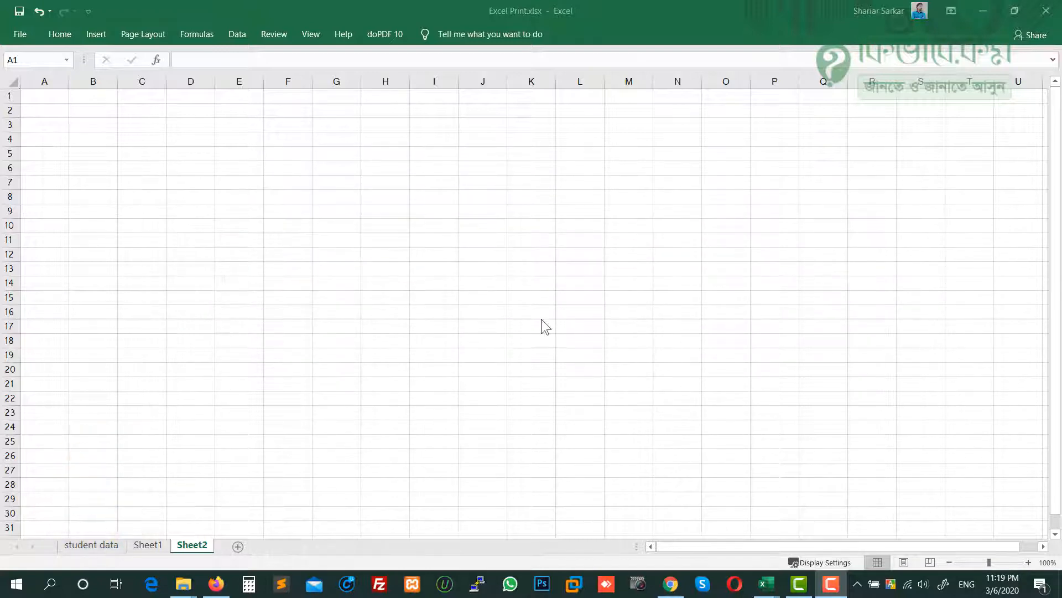
click(45, 96)
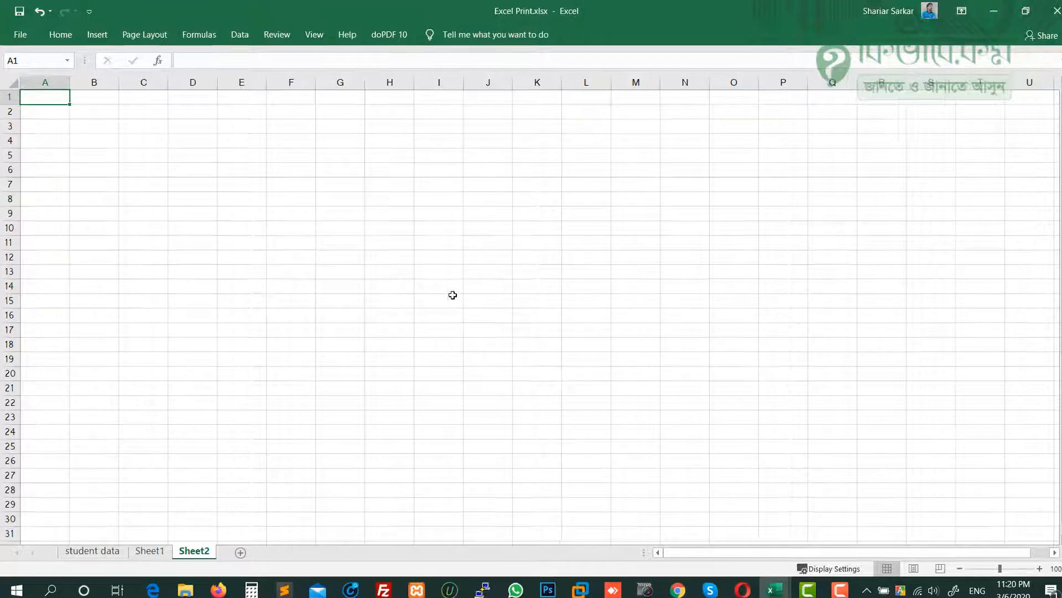
text(Product)
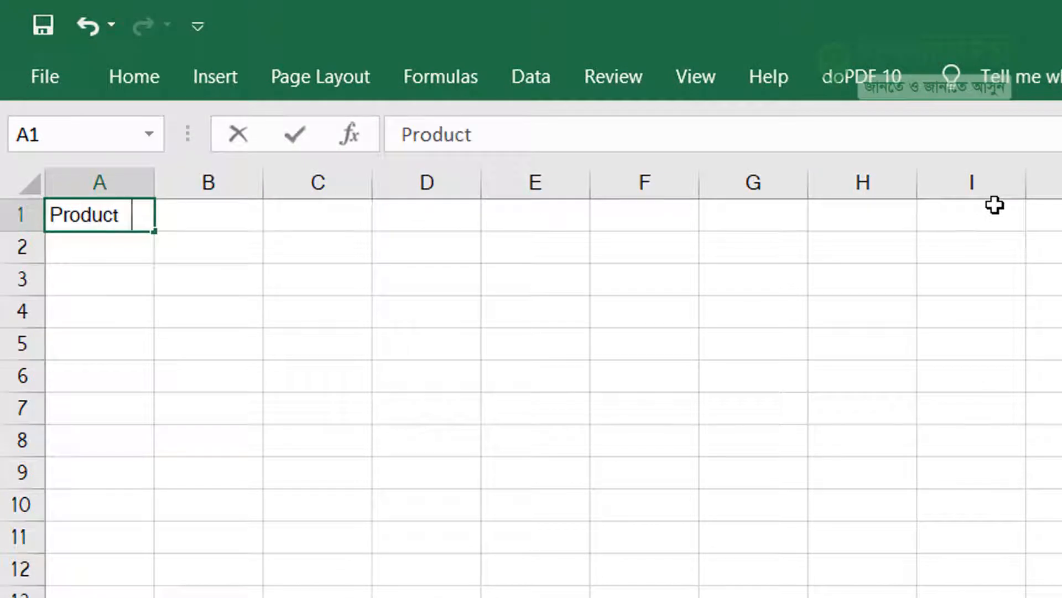
text(Name)
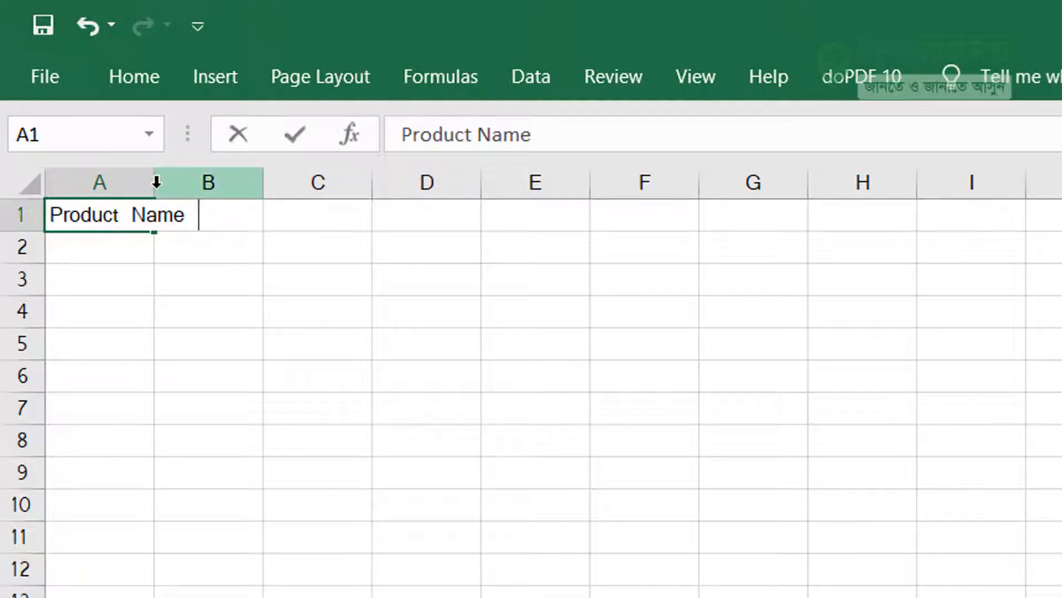
click(260, 215)
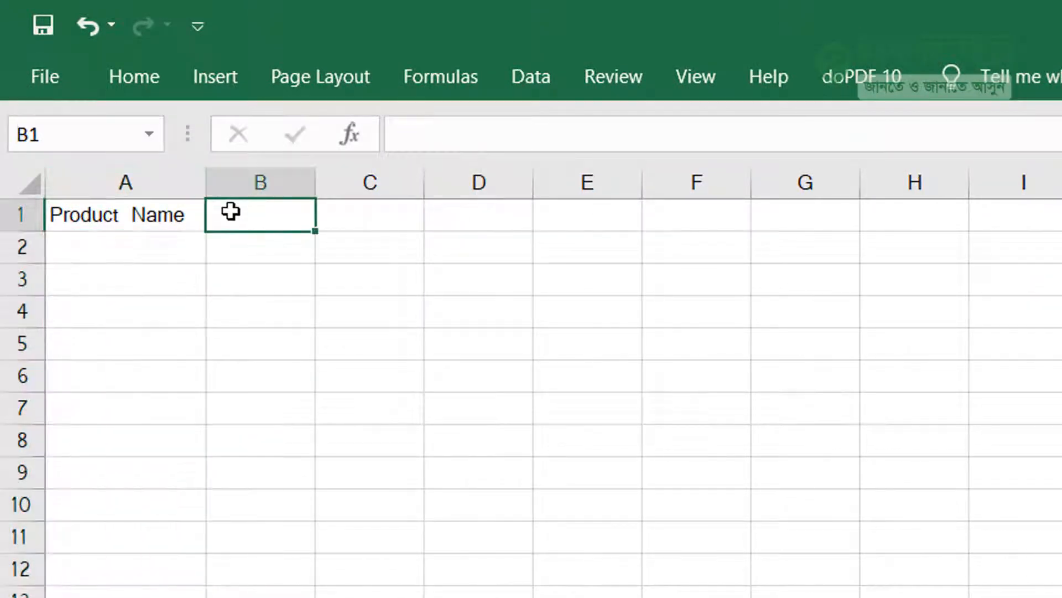
text(january)
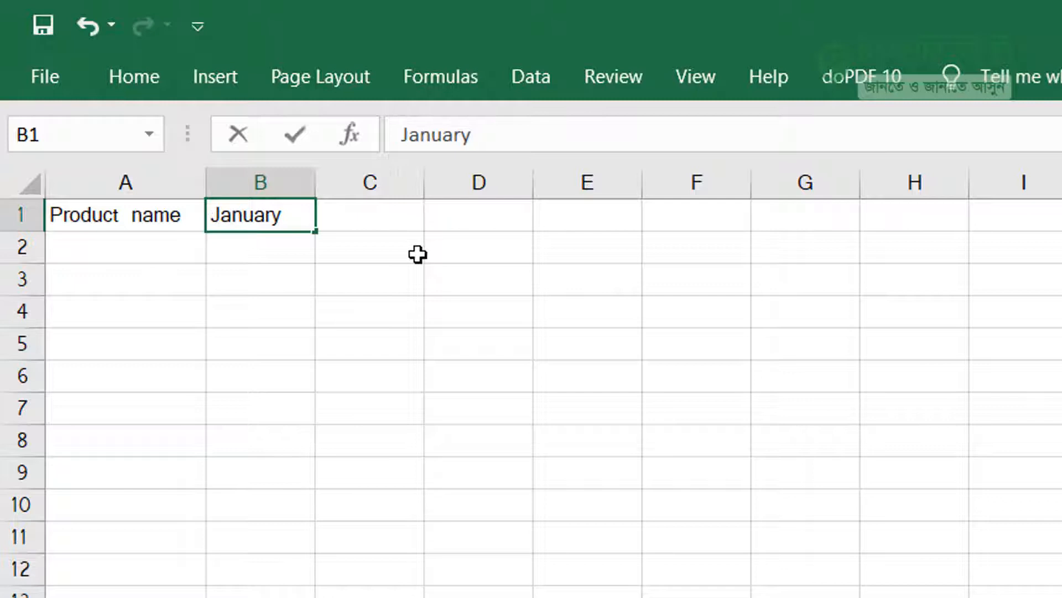
mouse_move(311, 230)
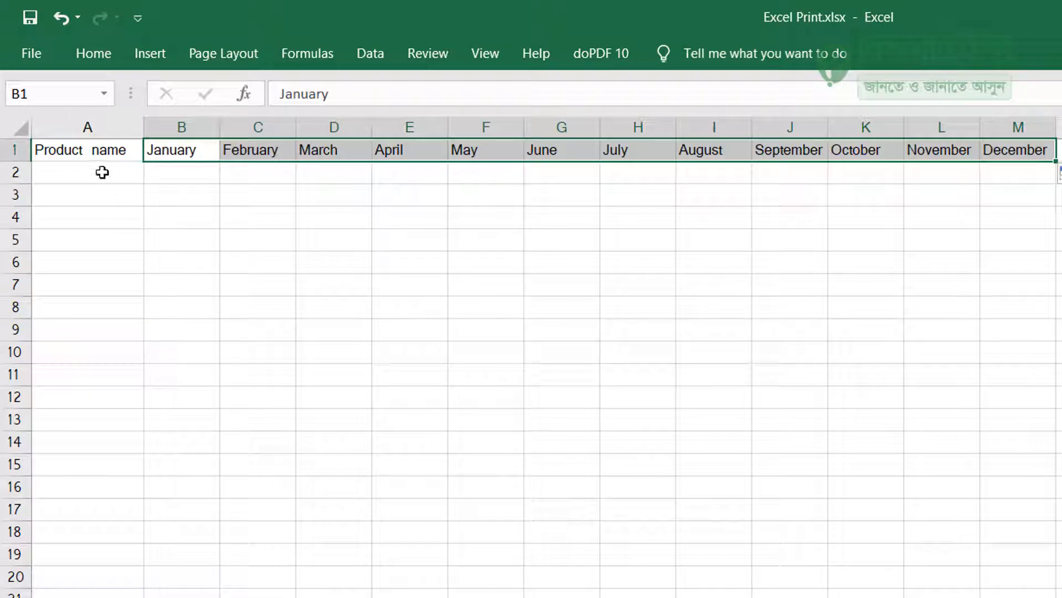
- Start the product list with 'Product - 1' in A2
click(87, 172)
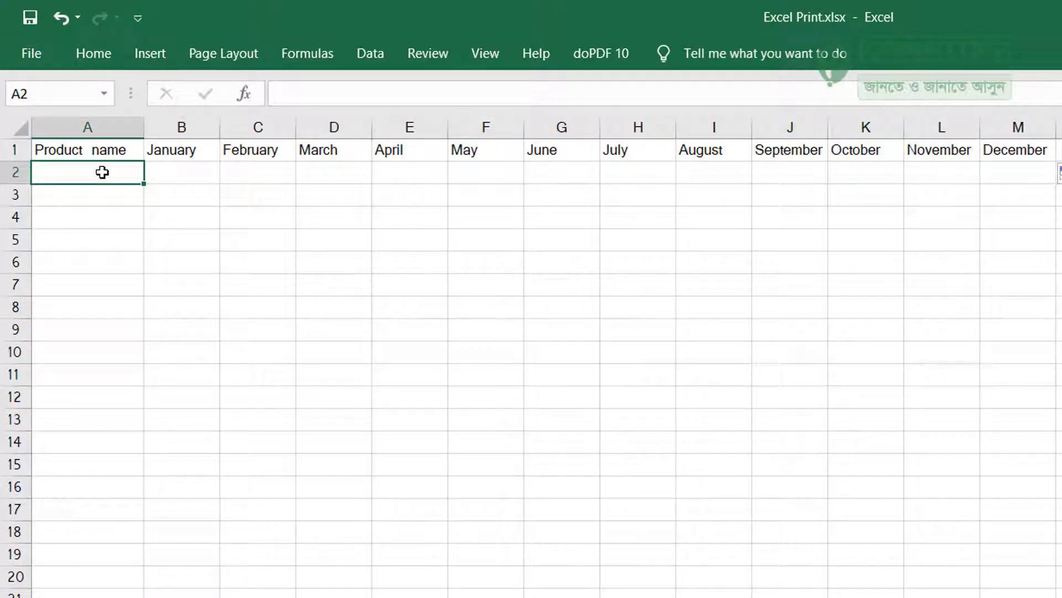
text(Product name)
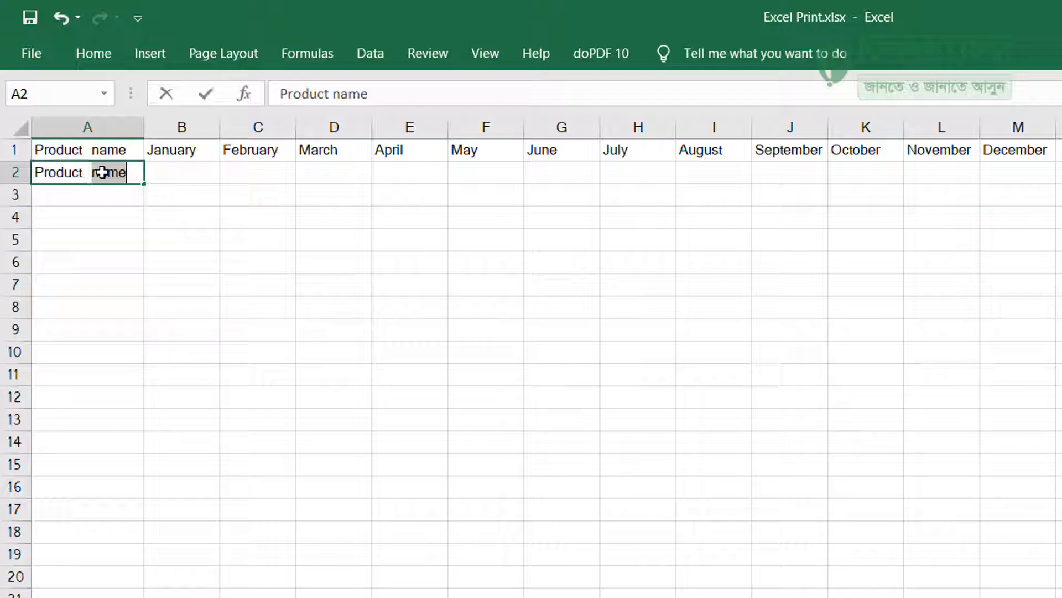
text(Product - 1)
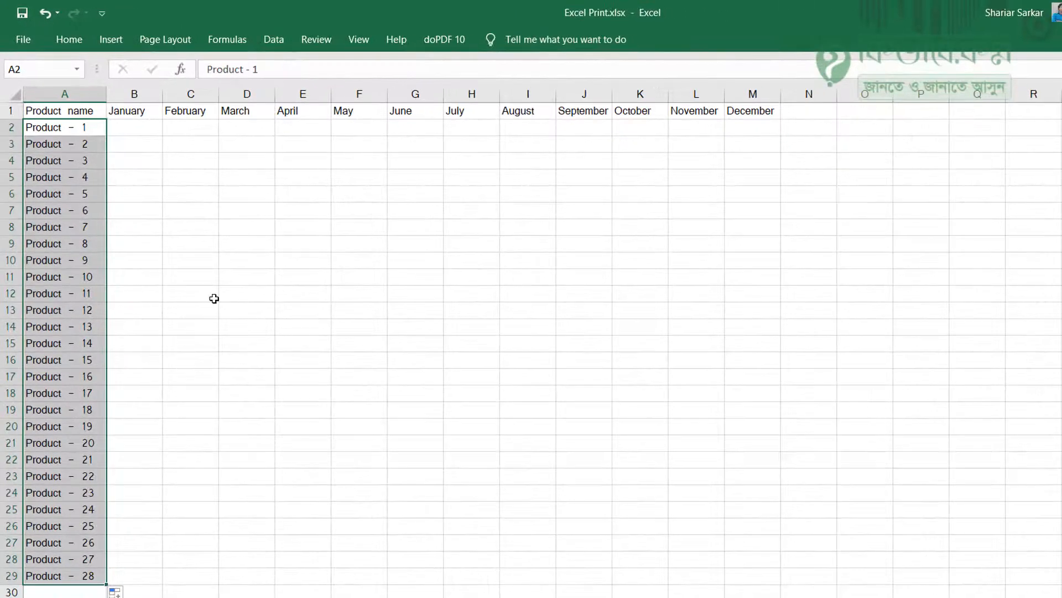
click(191, 292)
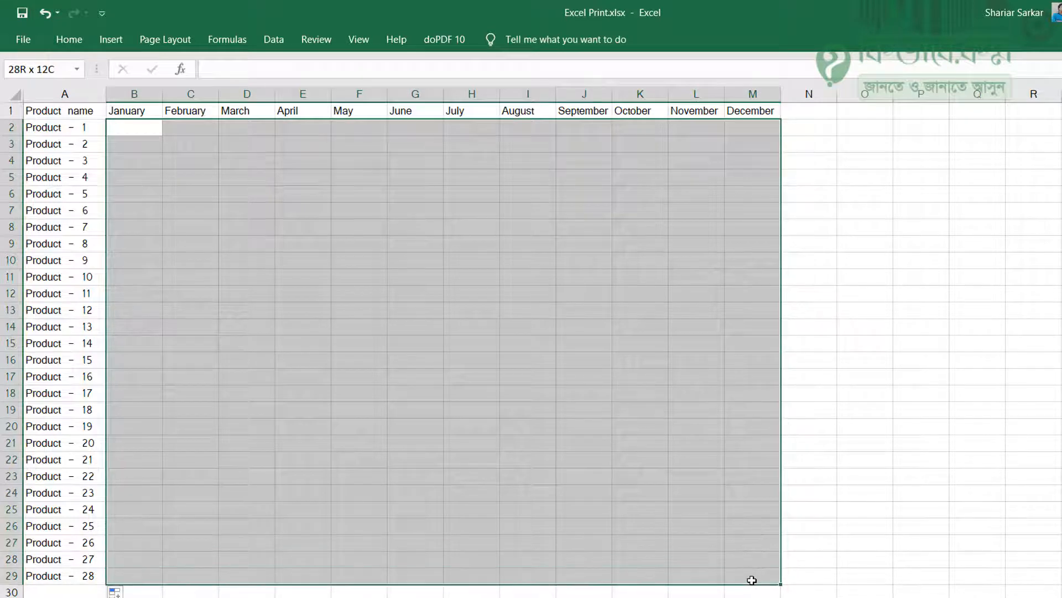
click(527, 410)
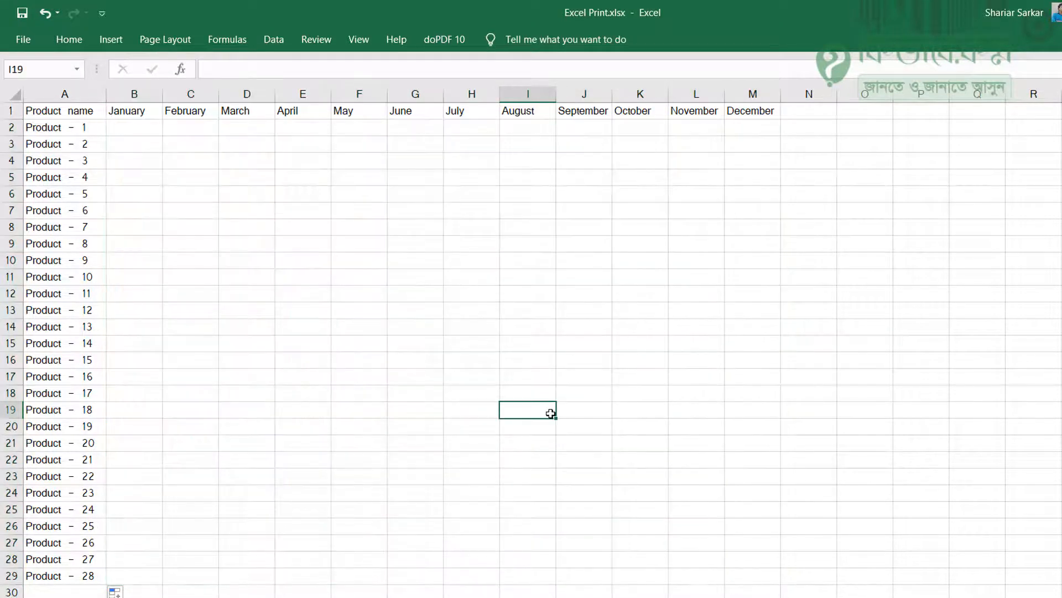
click(140, 133)
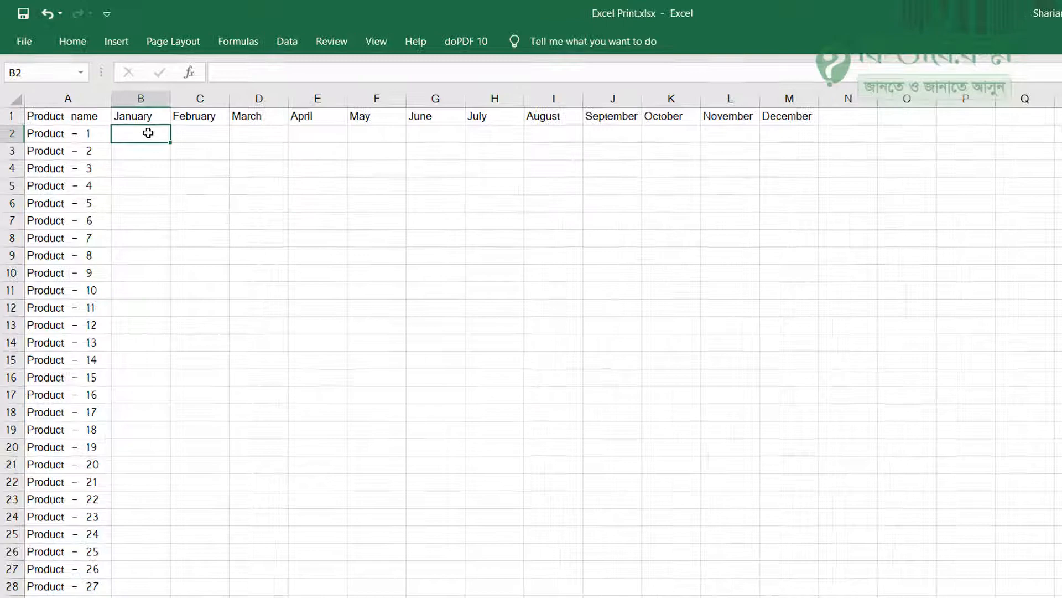
- Enter =RAND() for January, then clear Product - 1's January value
text(=rand)
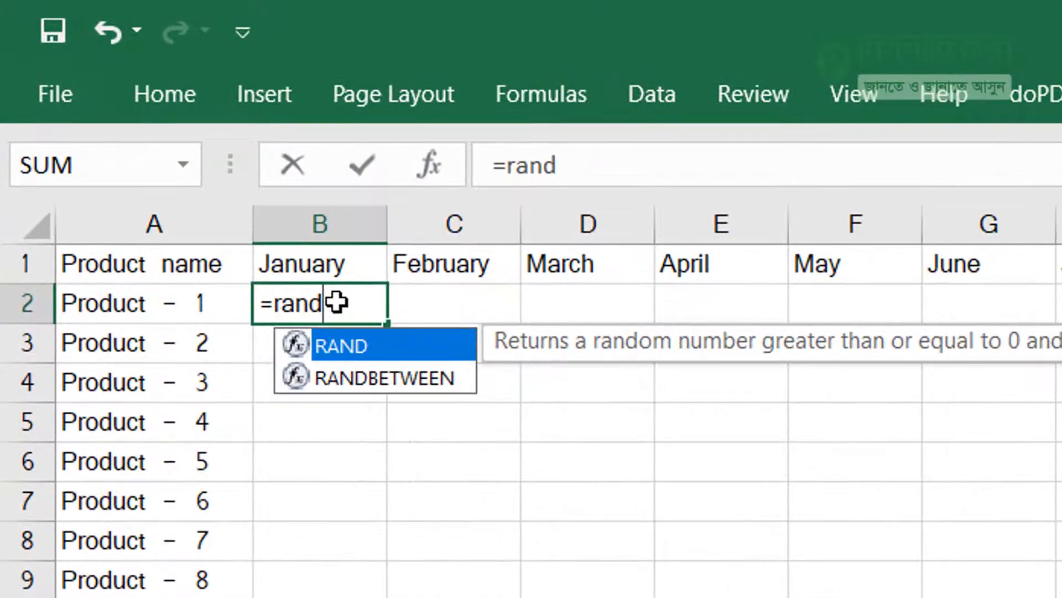
mouse_move(420, 363)
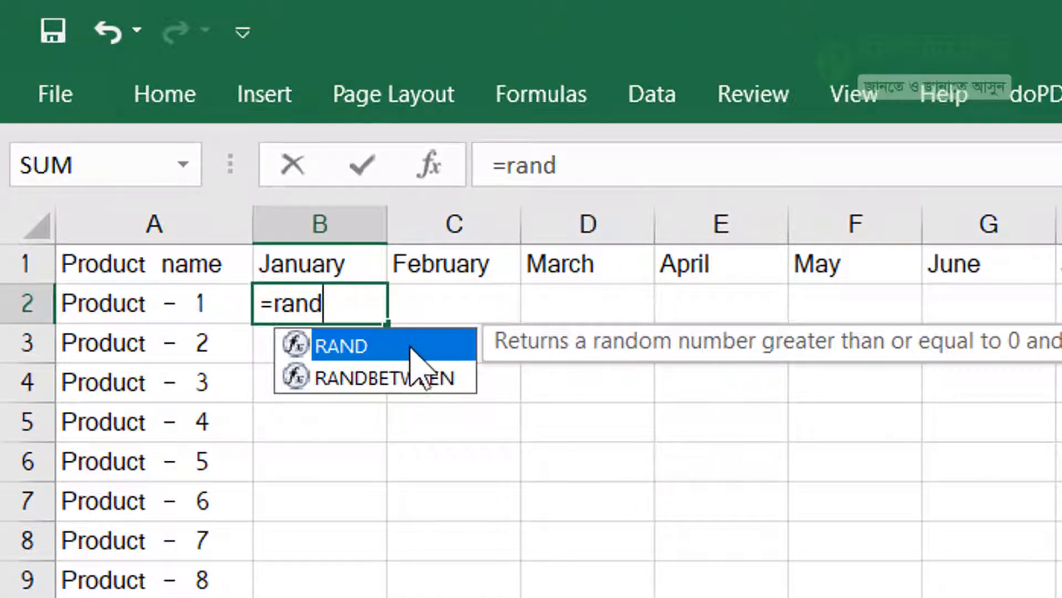
mouse_move(450, 407)
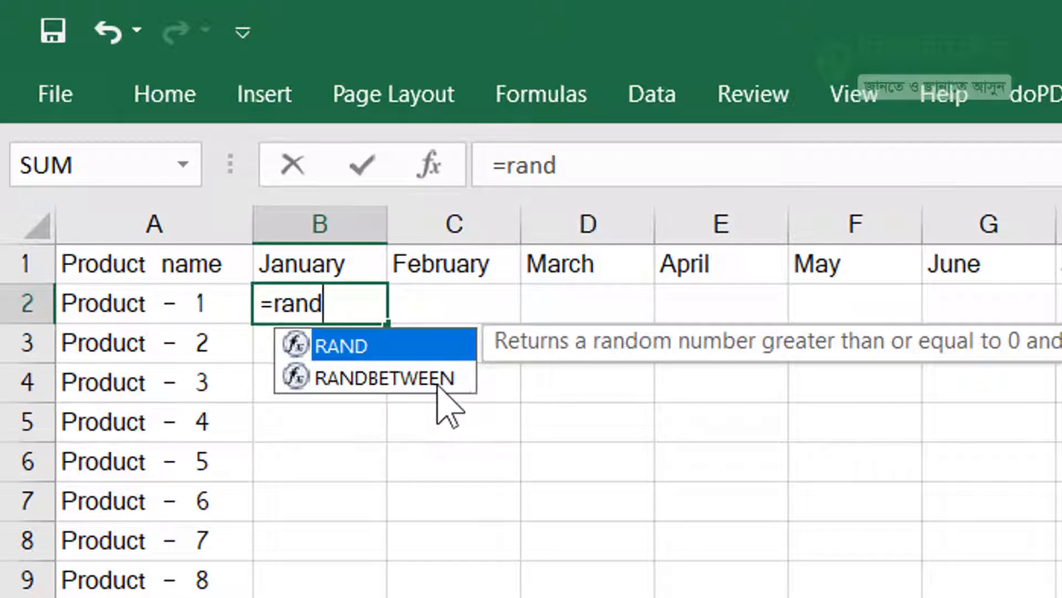
mouse_move(404, 369)
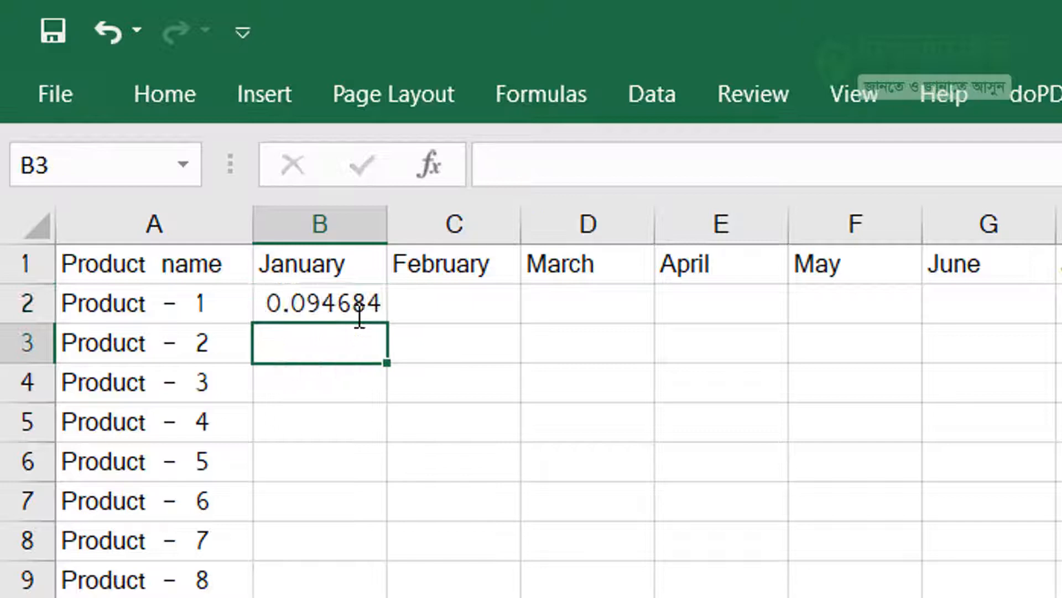
click(320, 302)
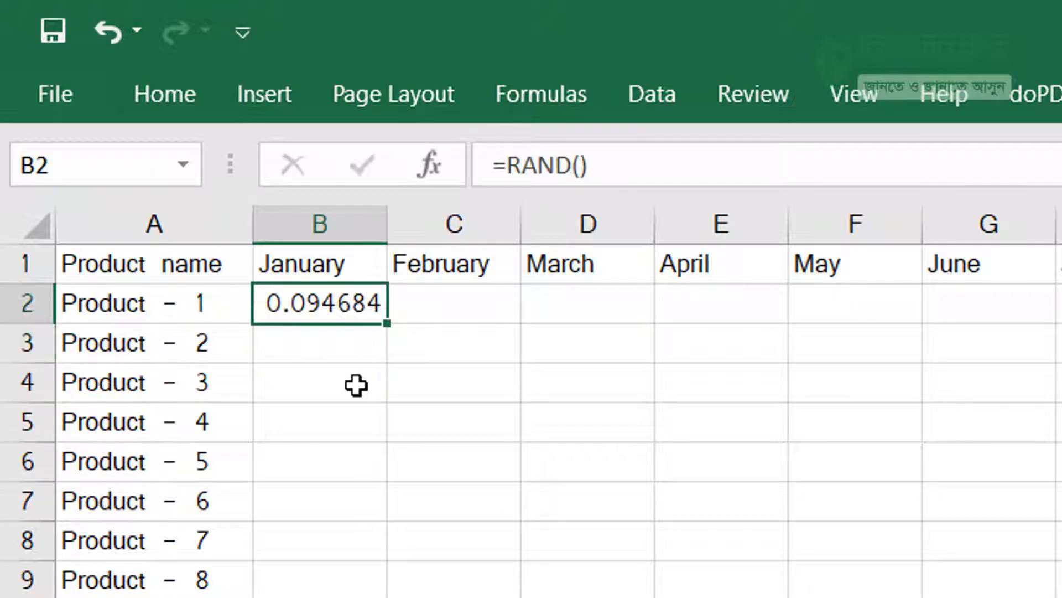
mouse_move(370, 342)
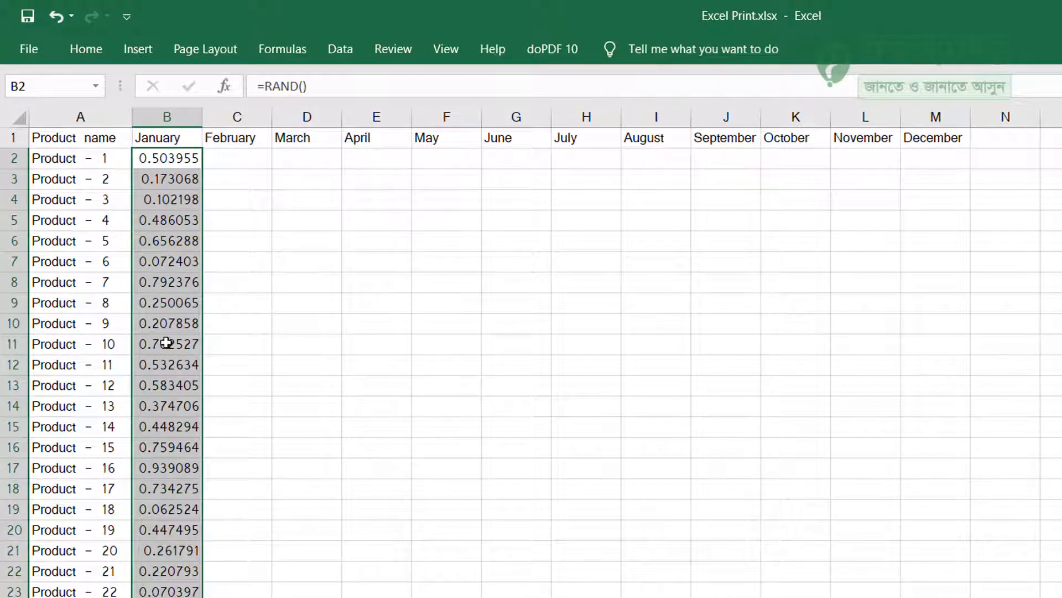
mouse_move(166, 405)
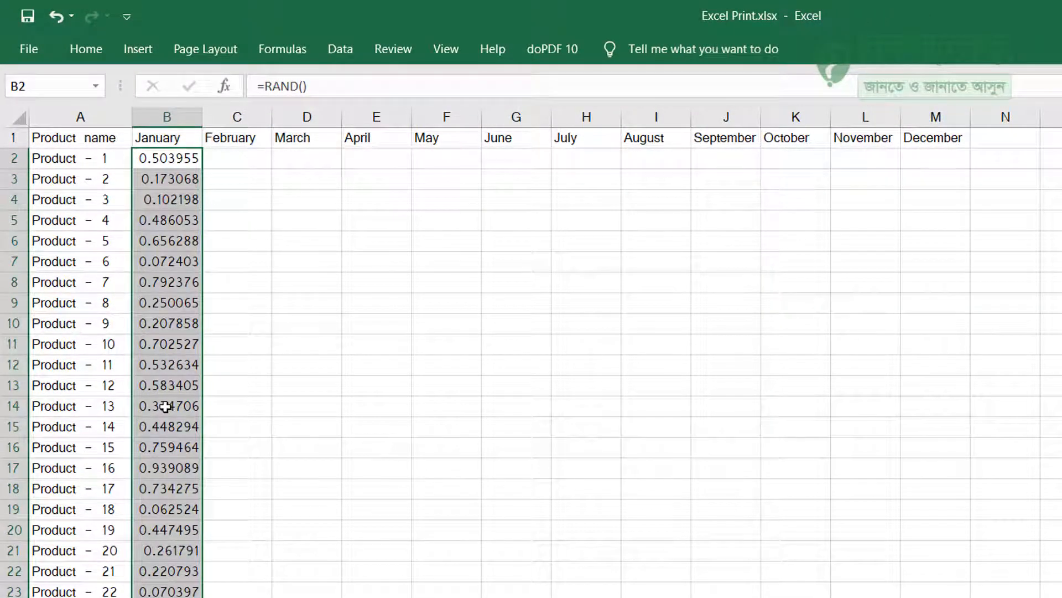
key(Delete)
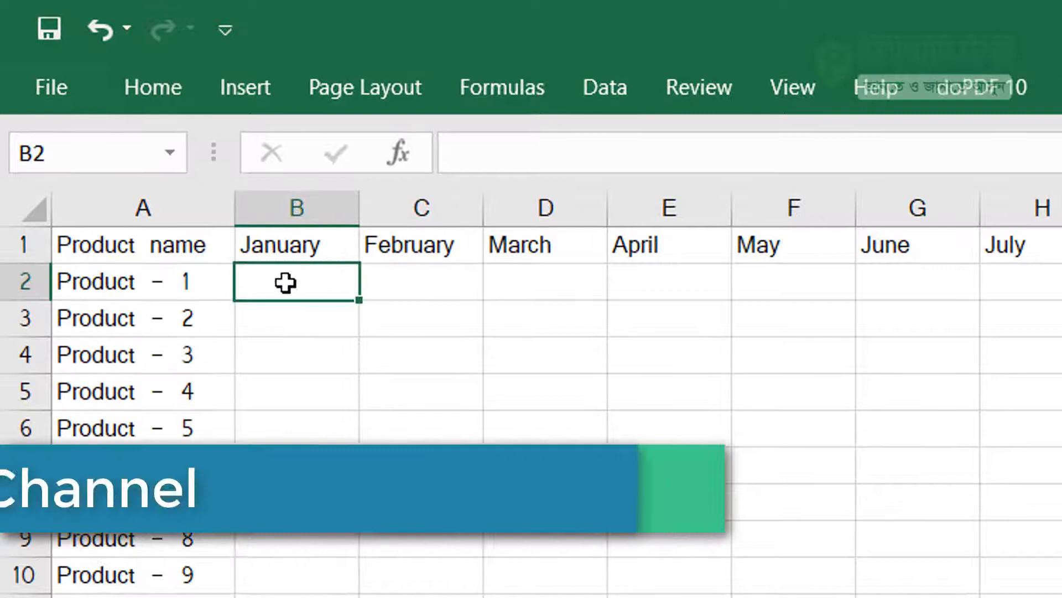
- Enter =RANDBETWEEN(1,100) in B2 for Product - 1's January value
text(=rand)
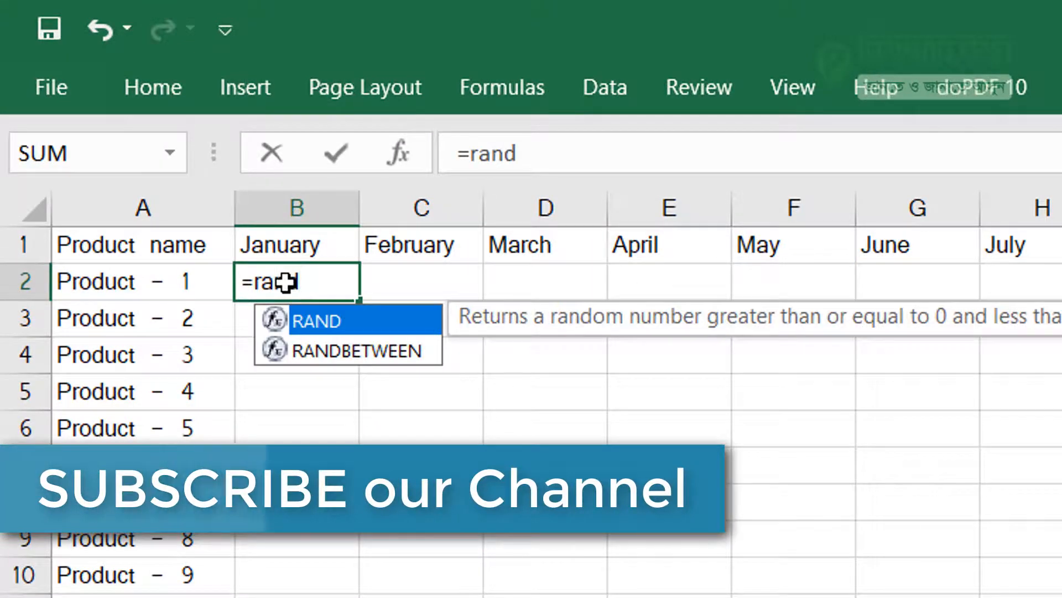
mouse_move(345, 350)
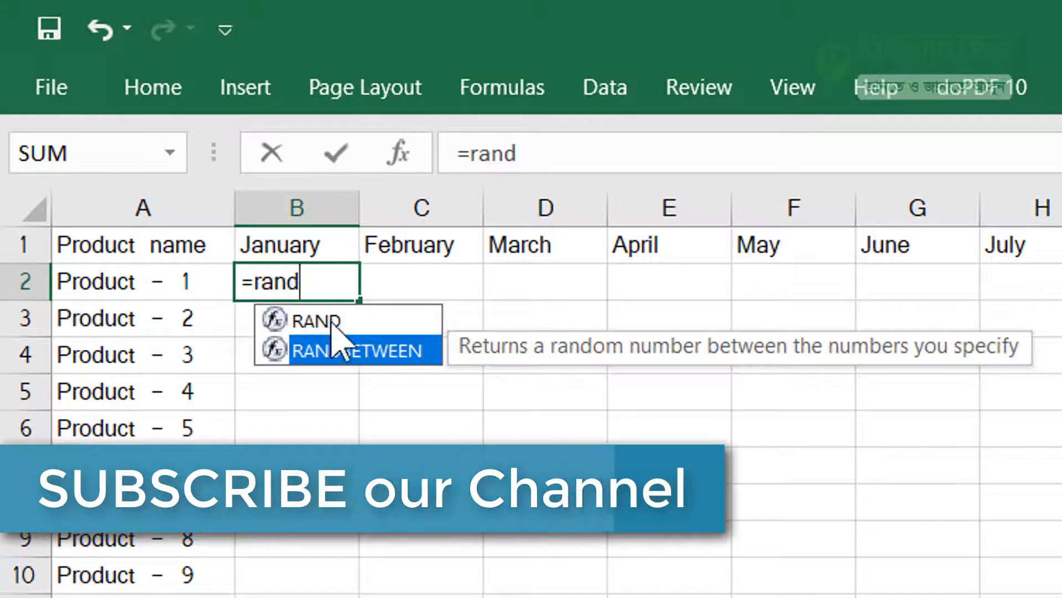
mouse_move(390, 380)
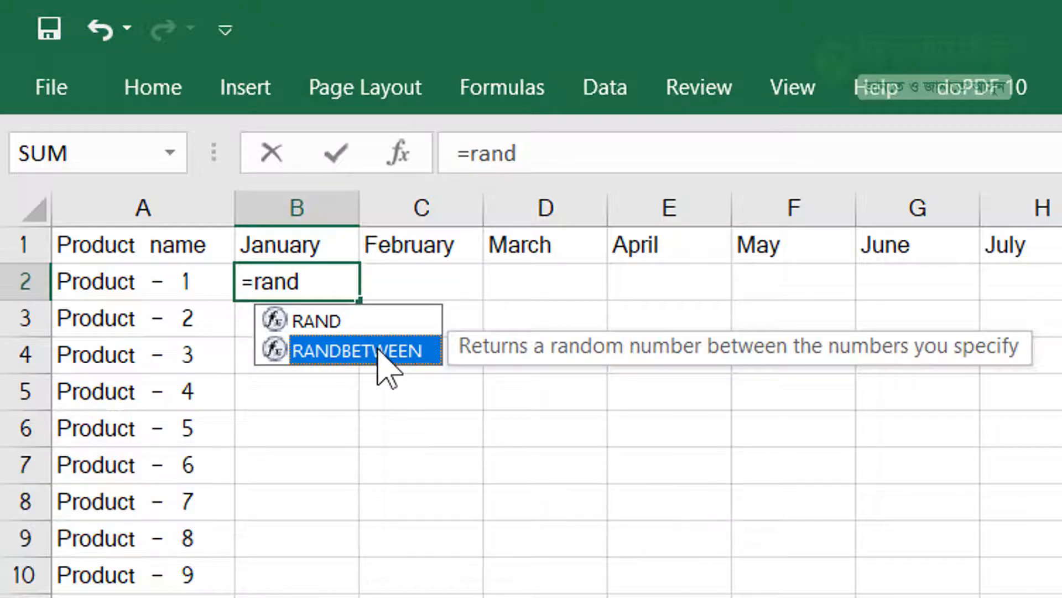
mouse_move(278, 281)
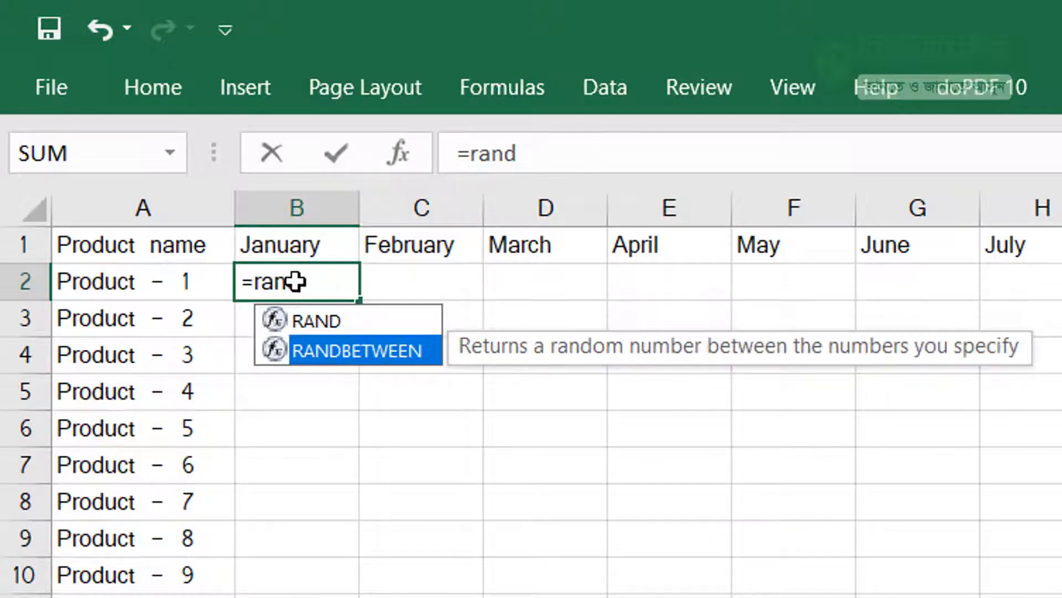
text(be)
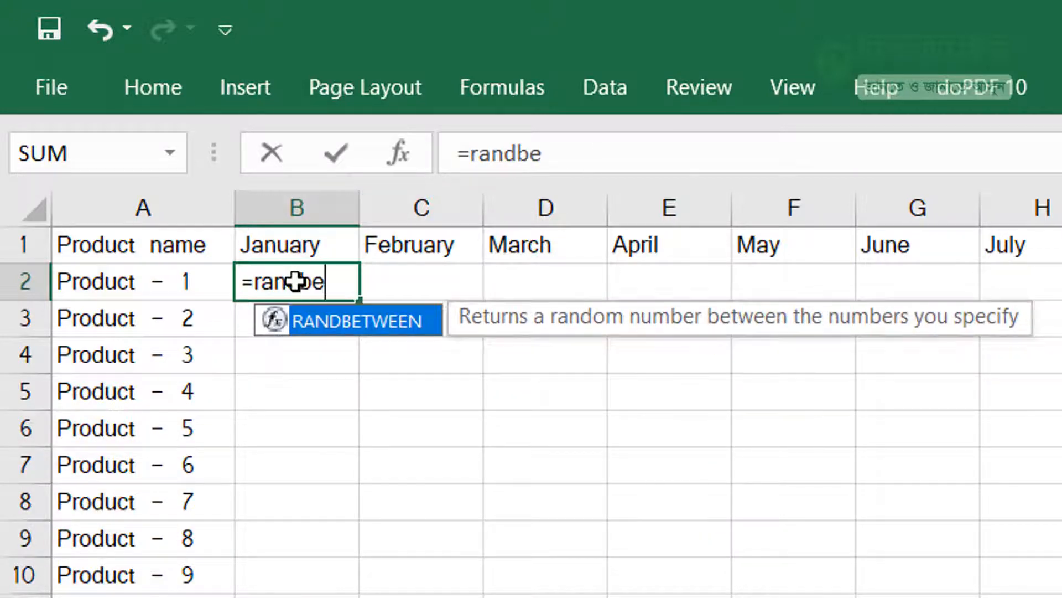
text(tween)
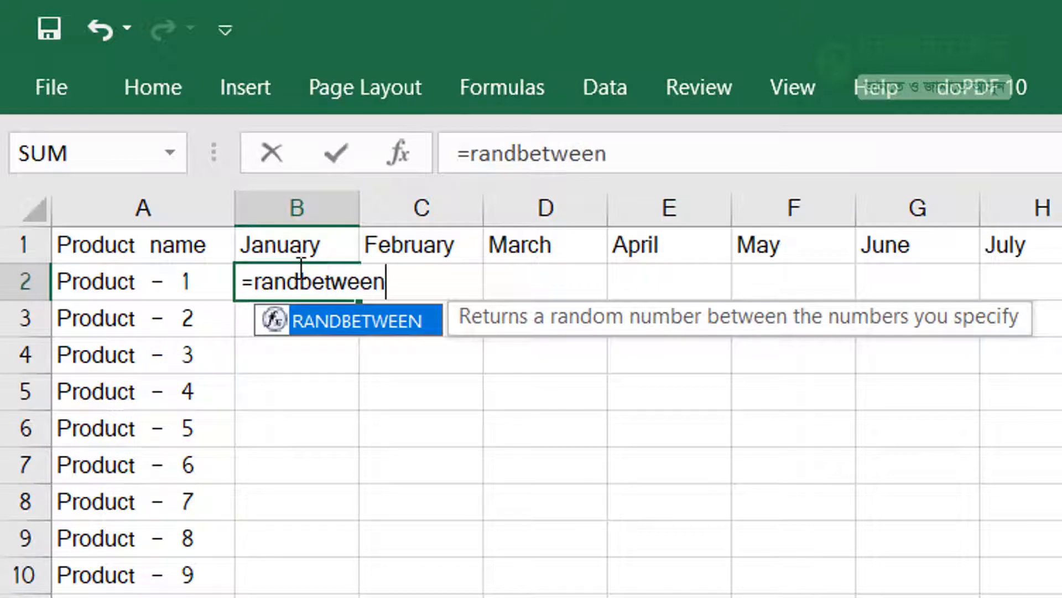
text(()
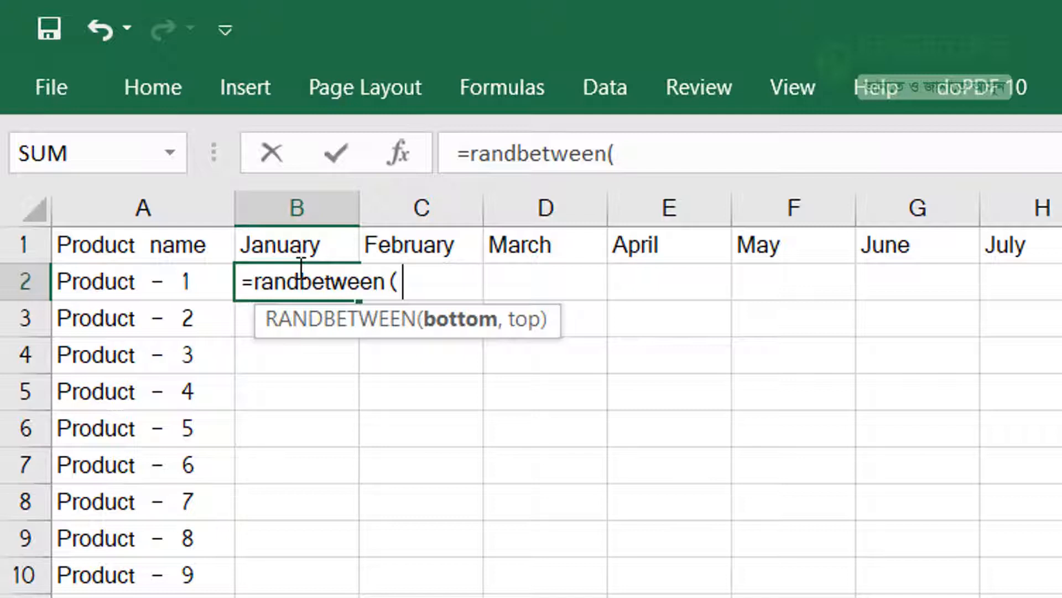
mouse_move(465, 319)
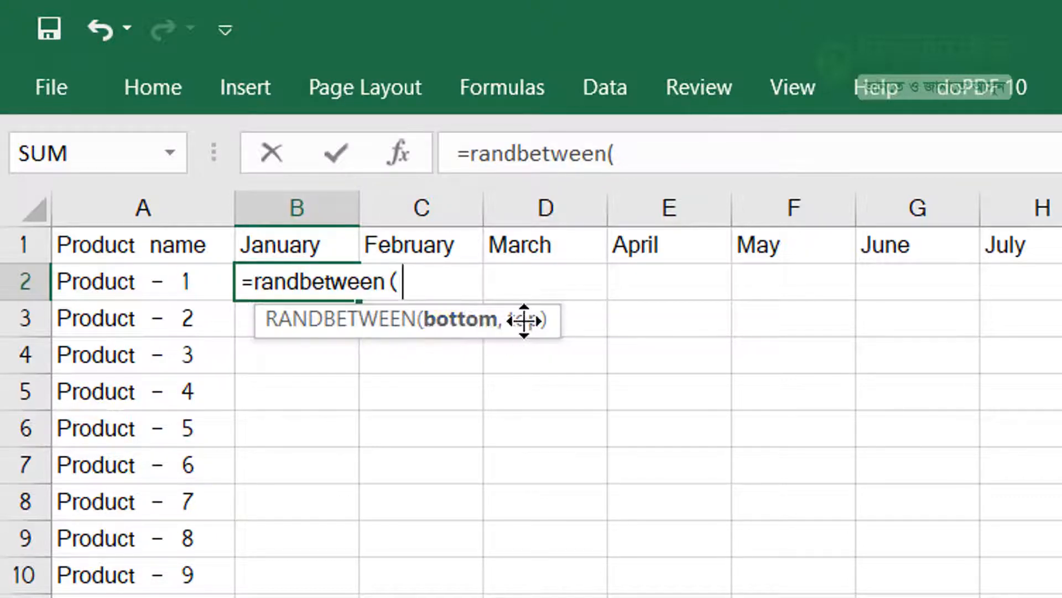
mouse_move(506, 368)
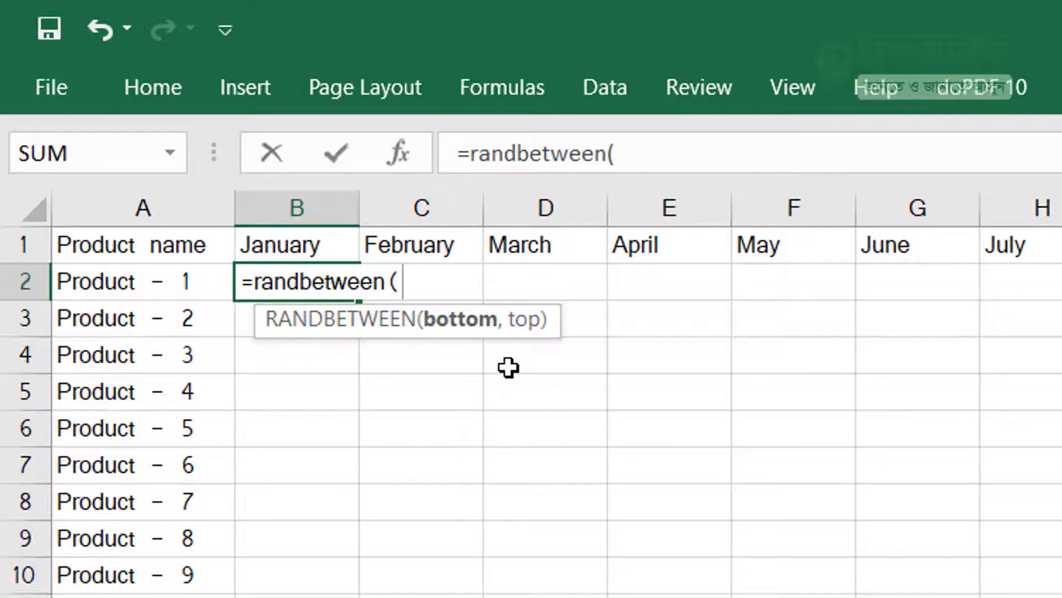
text(1)
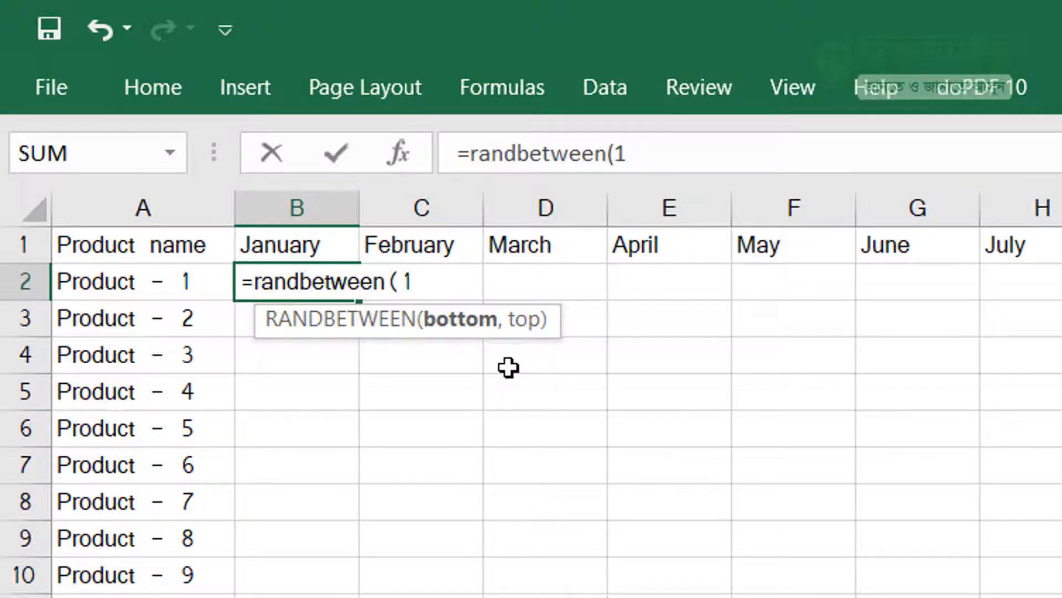
text(,)
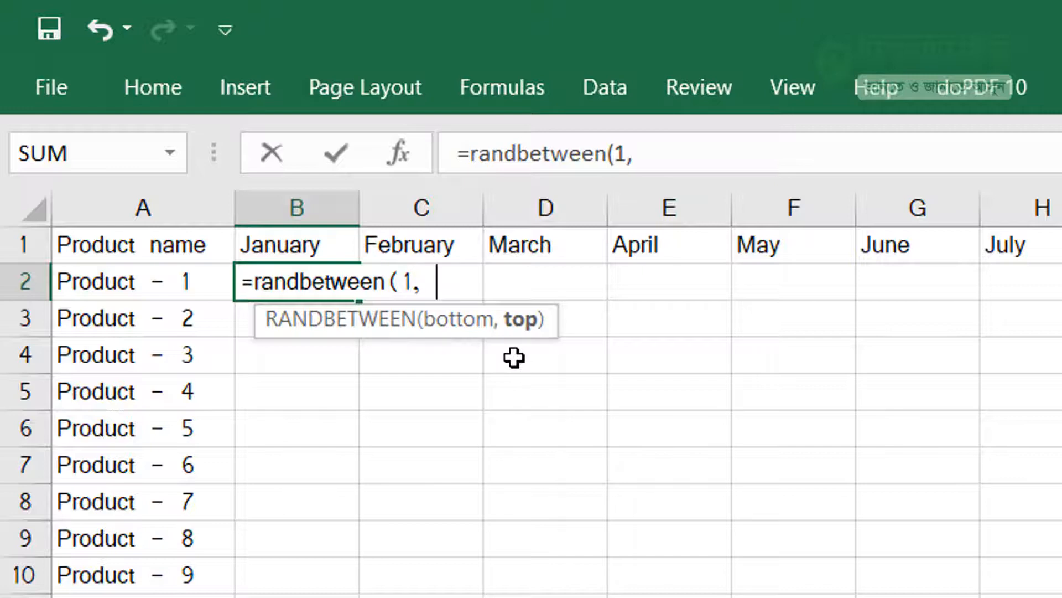
text(100)
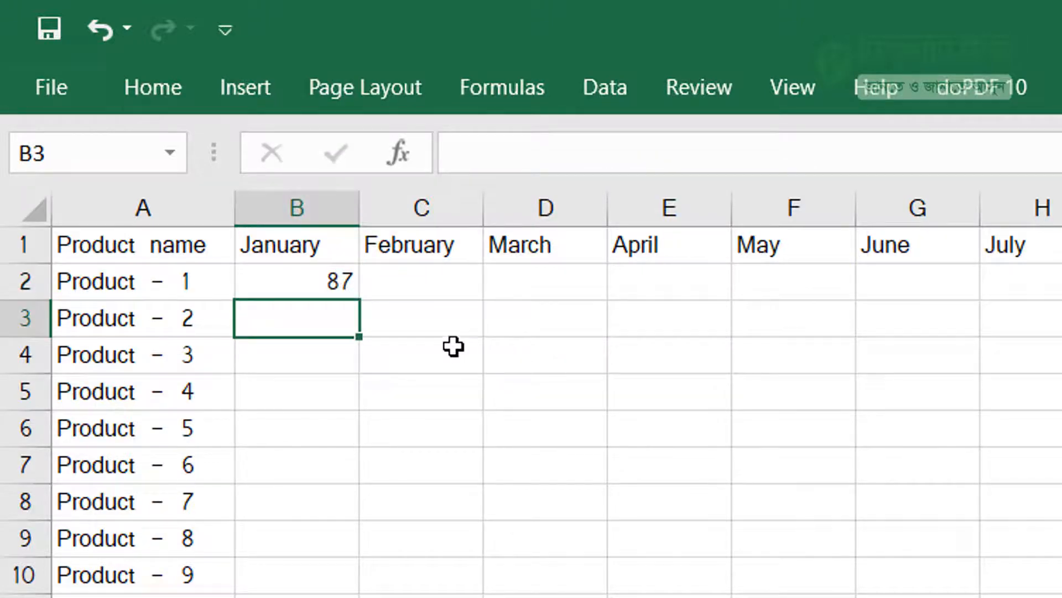
- Copy the RANDBETWEEN formula from B2 across all 28 products and 12 months
click(295, 281)
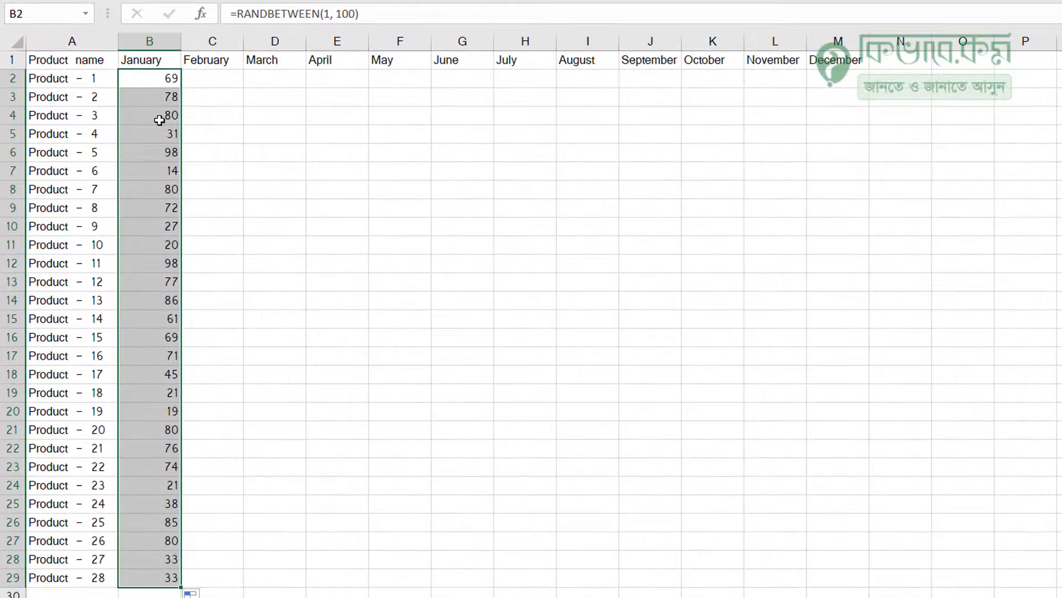
mouse_move(182, 588)
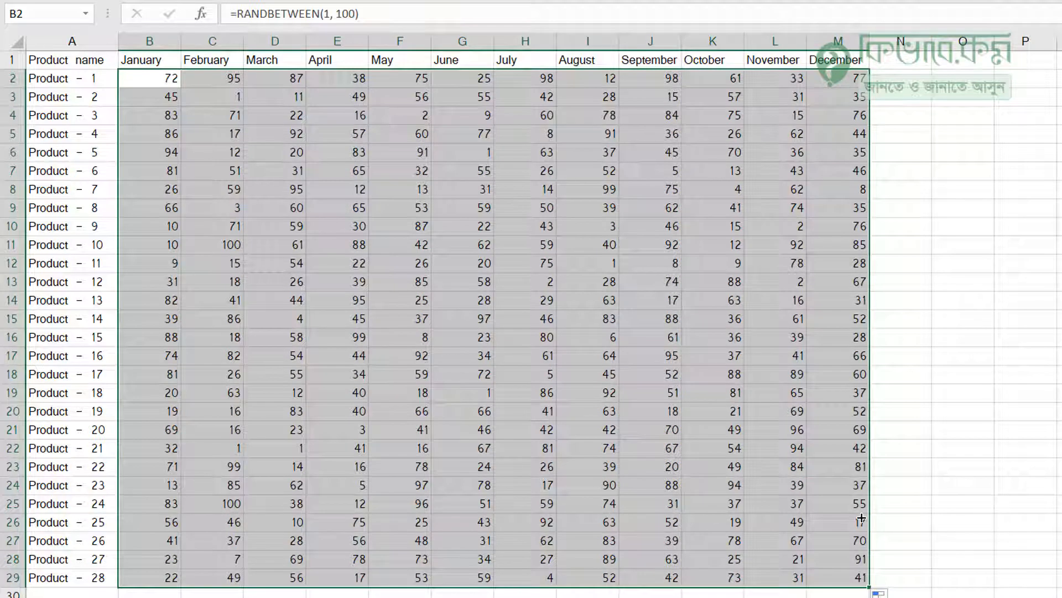
click(521, 317)
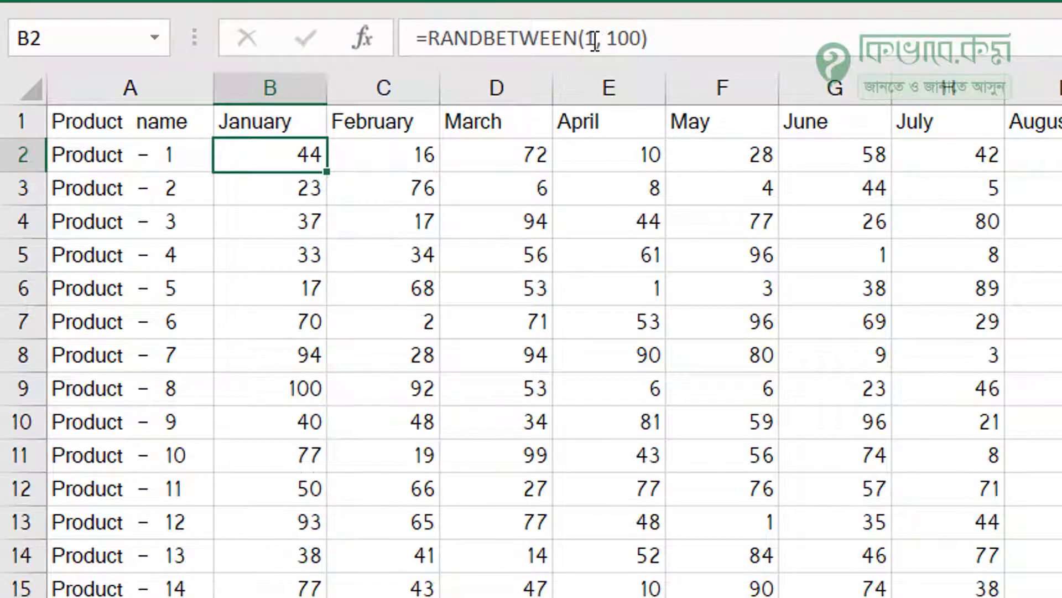
- Change B2's formula to =RANDBETWEEN(100, 500) and recalculate the table
text(00)
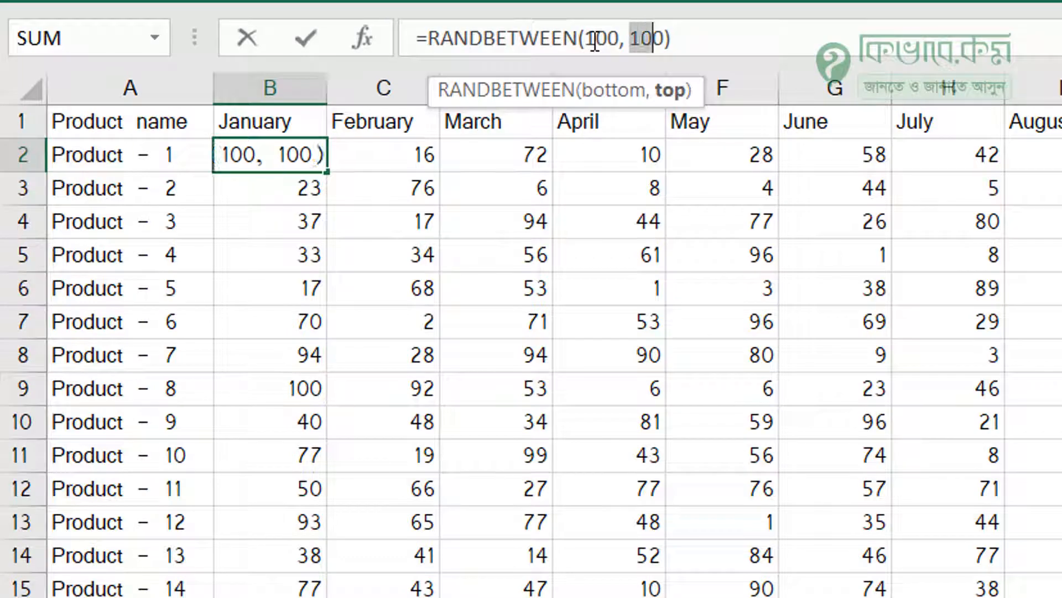
text(500)
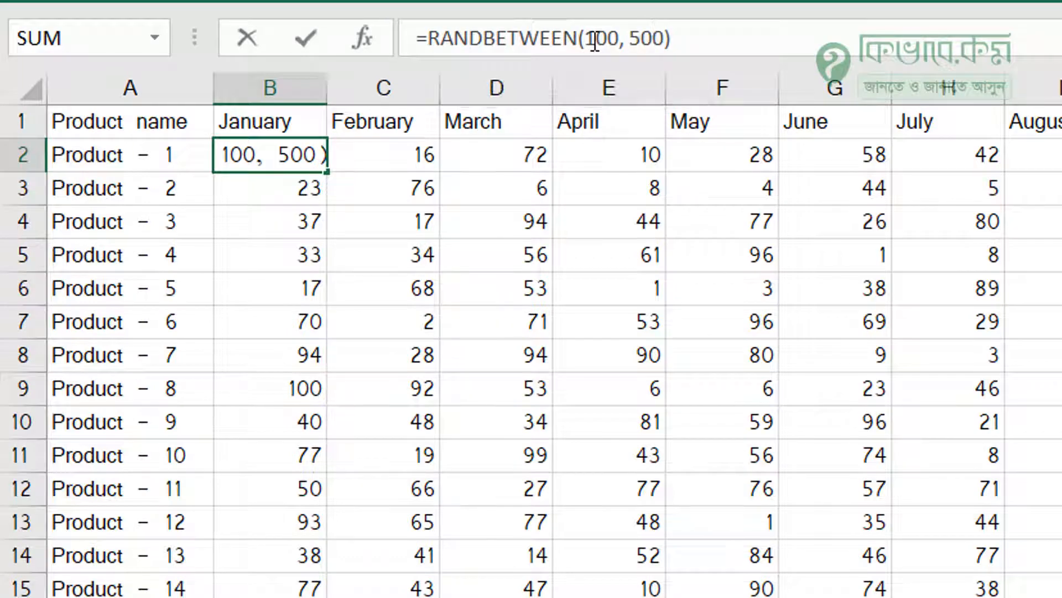
key(Return)
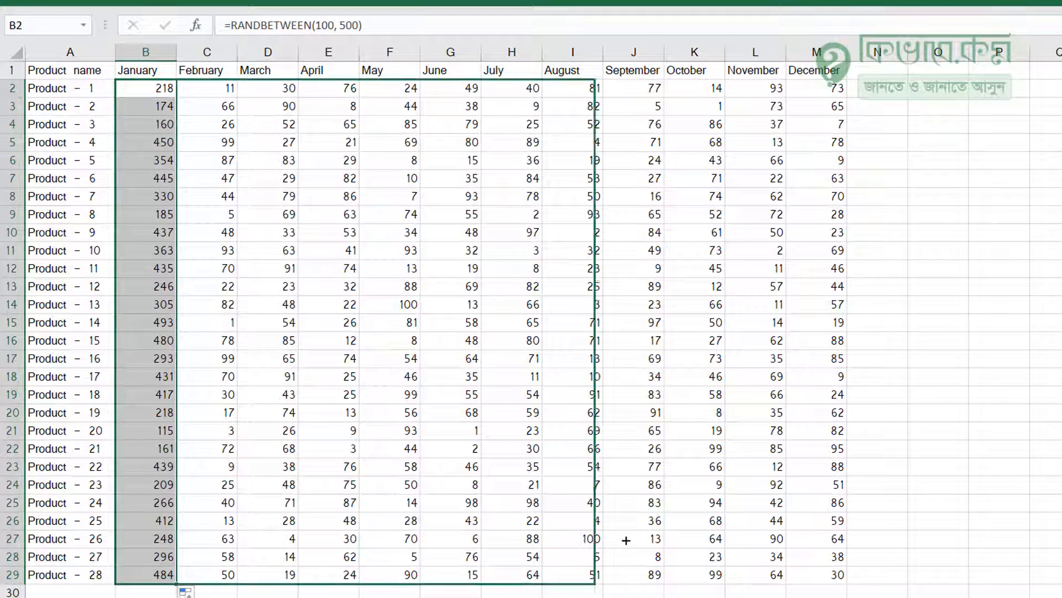
key(f9)
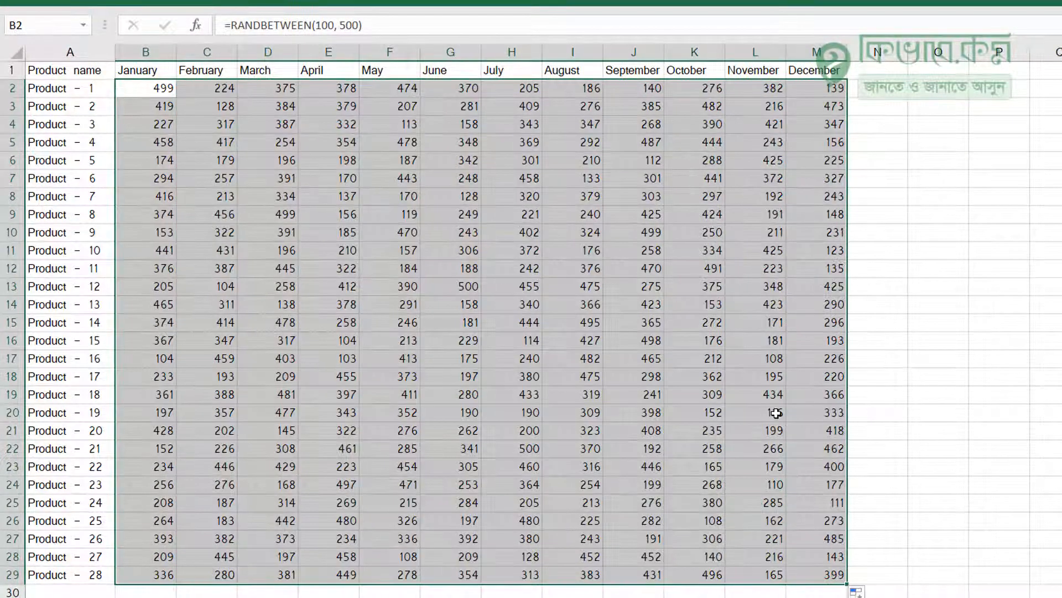